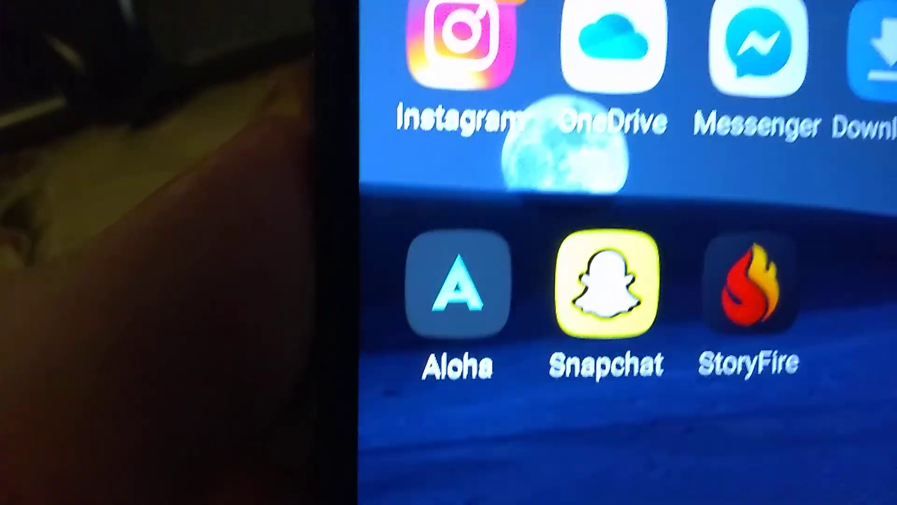
- Launch Aloha Browser from the Android home screen to show its start page
click(458, 289)
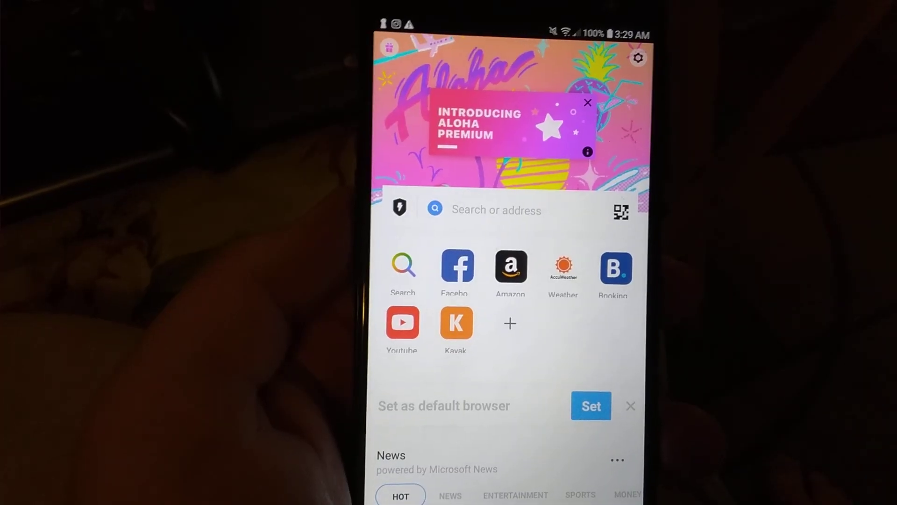